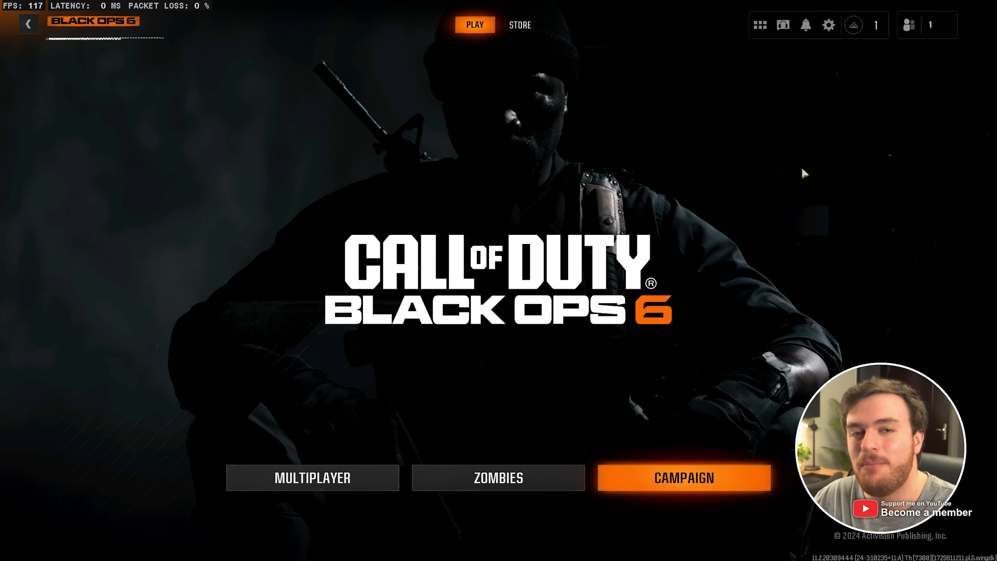
mouse_move(753, 231)
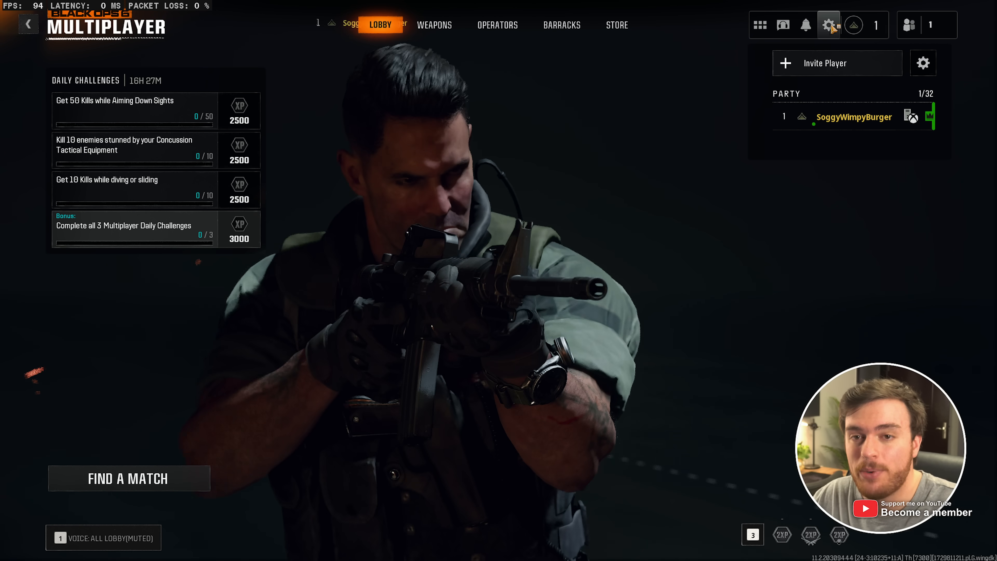
Reach the Graphics settings from the multiplayer menu's gear icon.
left_click(829, 24)
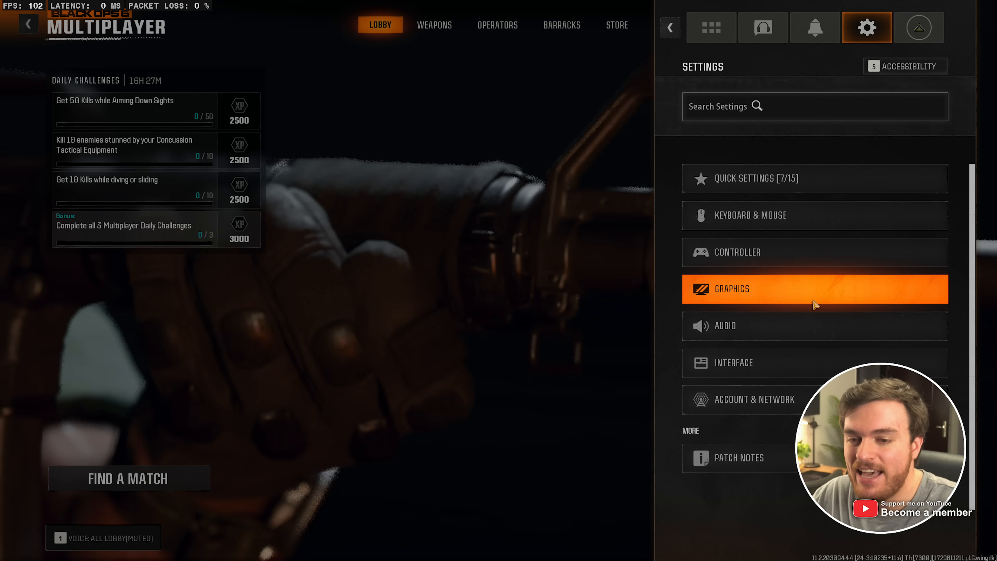
left_click(814, 289)
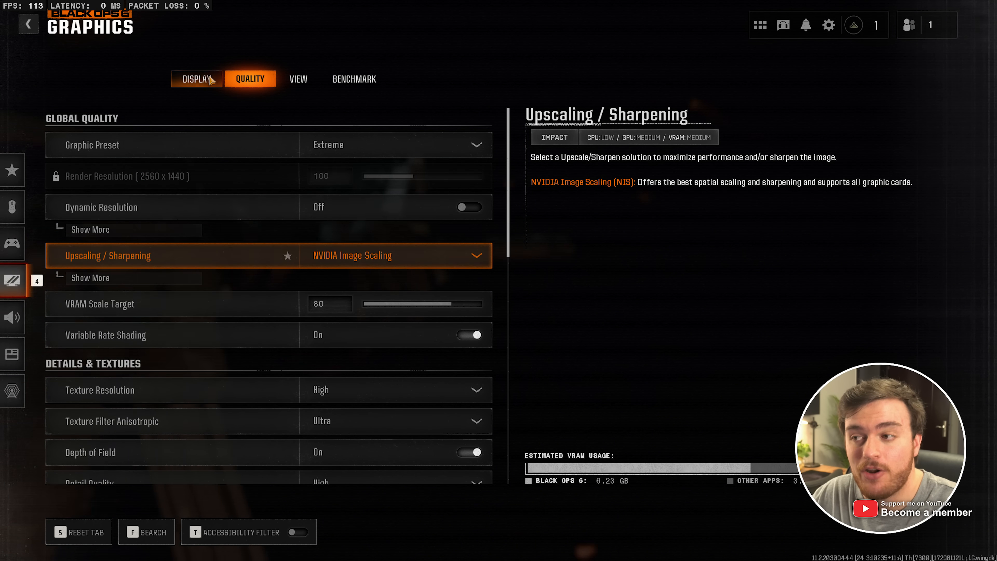
Show the Display tab and confirm Display Mode is Fullscreen Borderless.
left_click(196, 79)
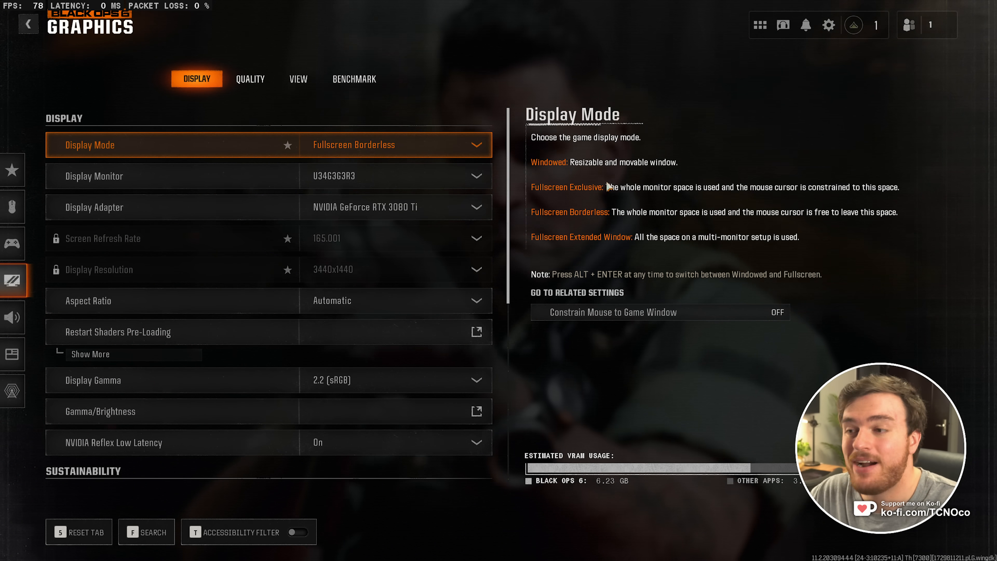
left_click(394, 145)
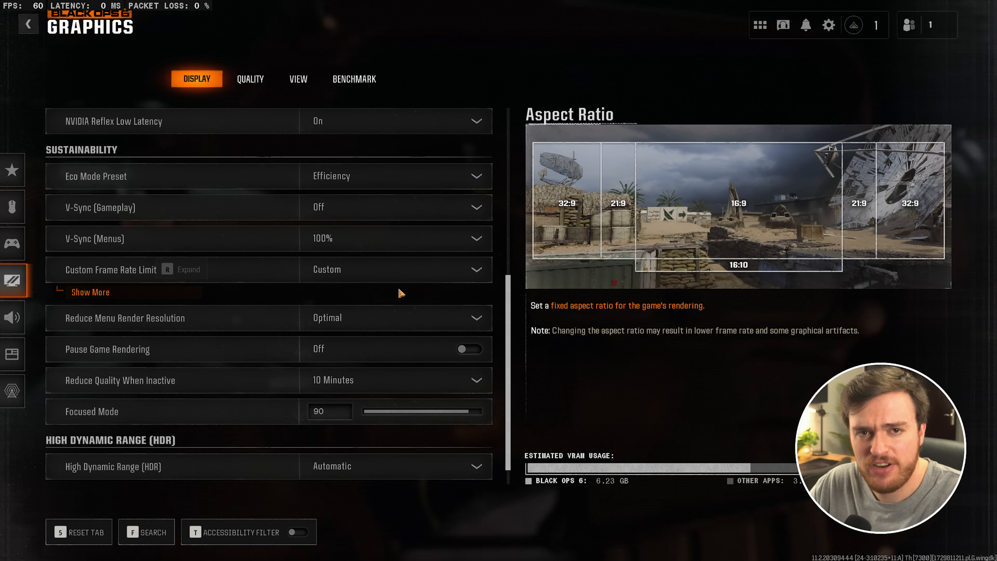
Keep gameplay V-Sync off, reveal custom frame limits 300/60/30, keep menu render resolution Optimal.
left_click(394, 176)
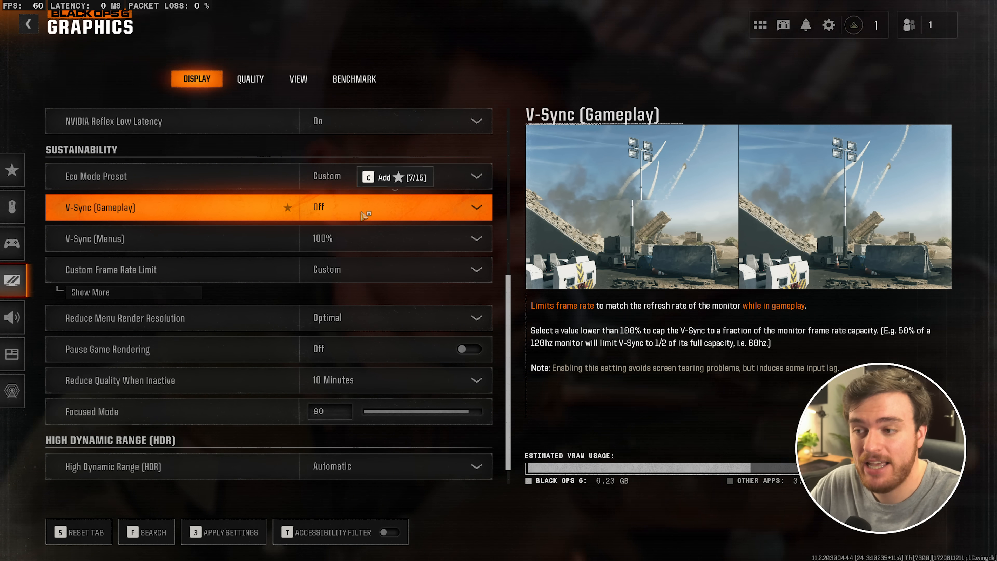
left_click(90, 292)
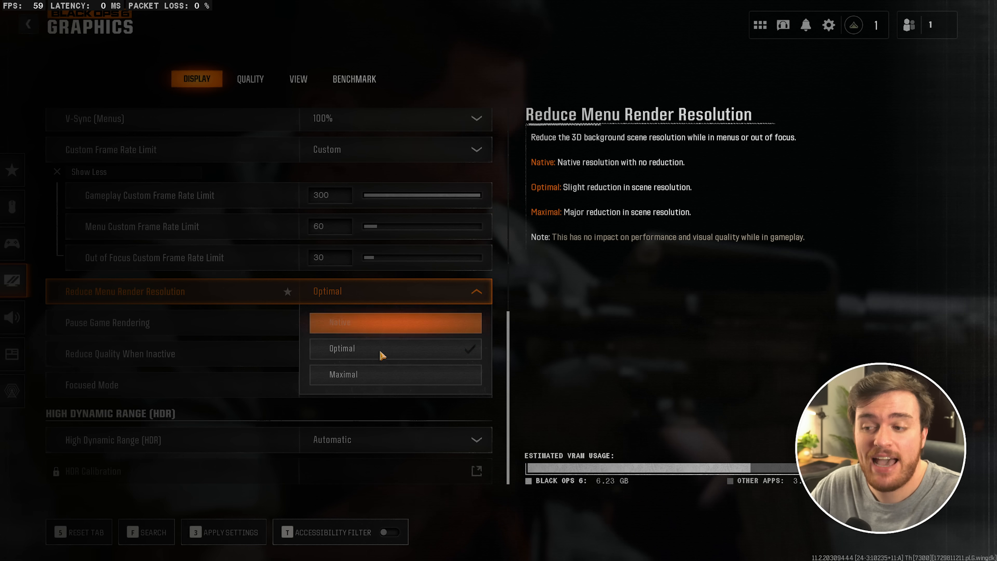
mouse_move(382, 349)
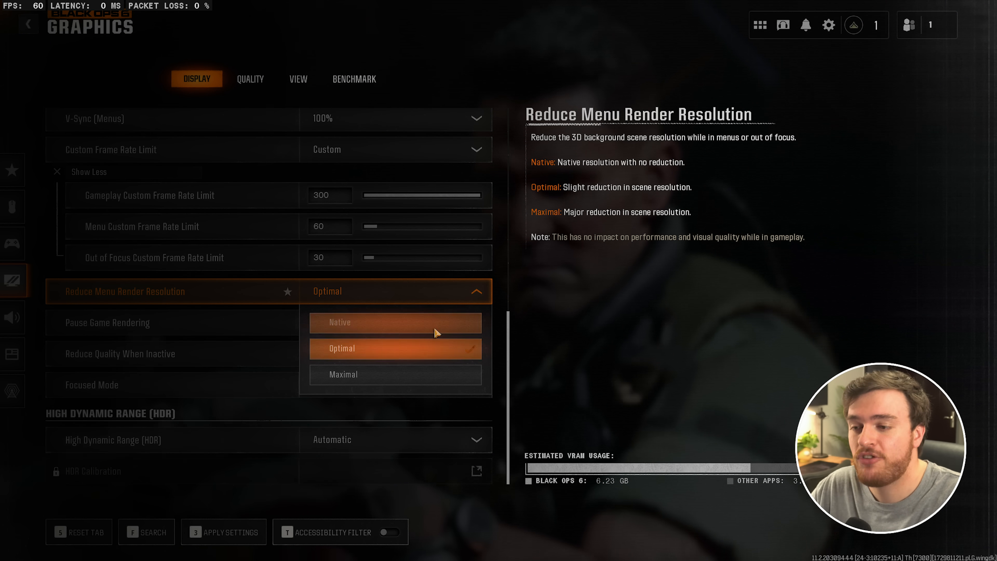
left_click(28, 23)
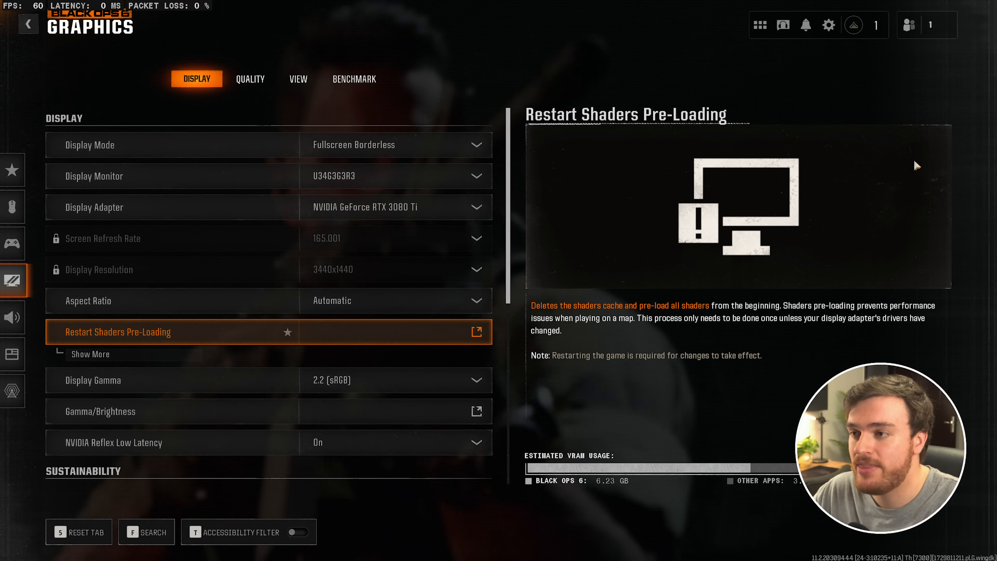
On the Quality tab keep NVIDIA Image Scaling at Native and raise VRAM Scale Target to 90.
left_click(249, 79)
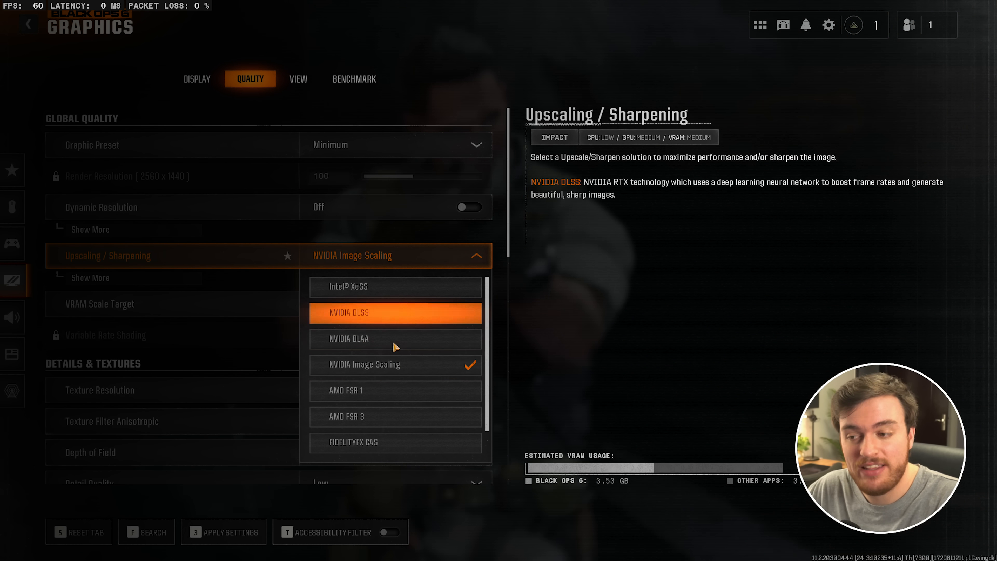
mouse_move(395, 338)
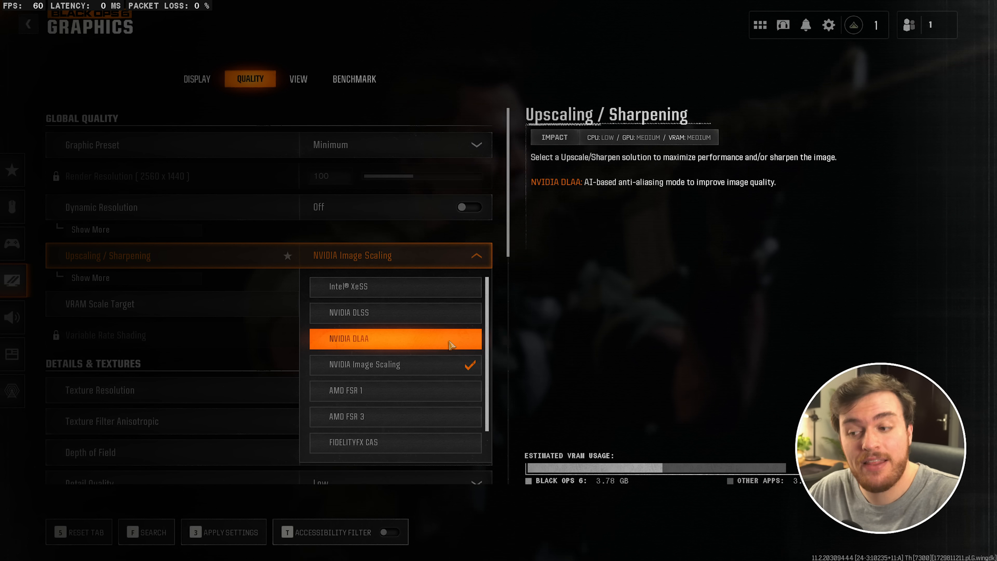
mouse_move(395, 416)
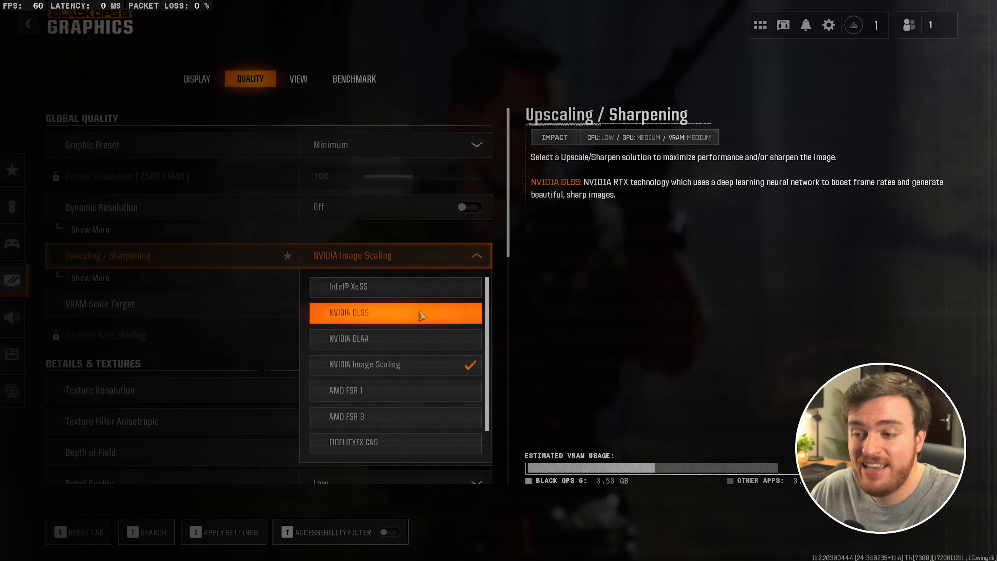
mouse_move(394, 364)
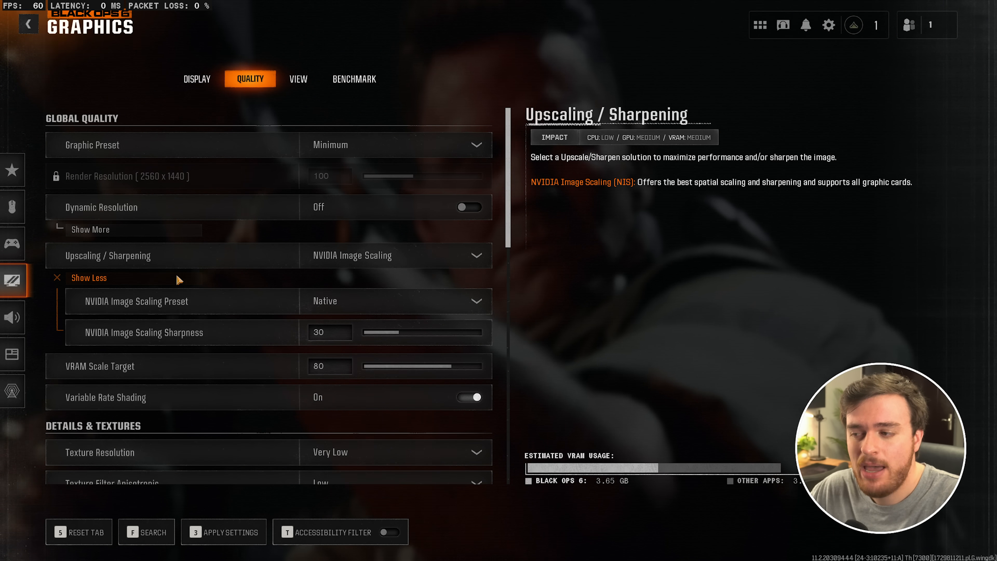
left_click(395, 301)
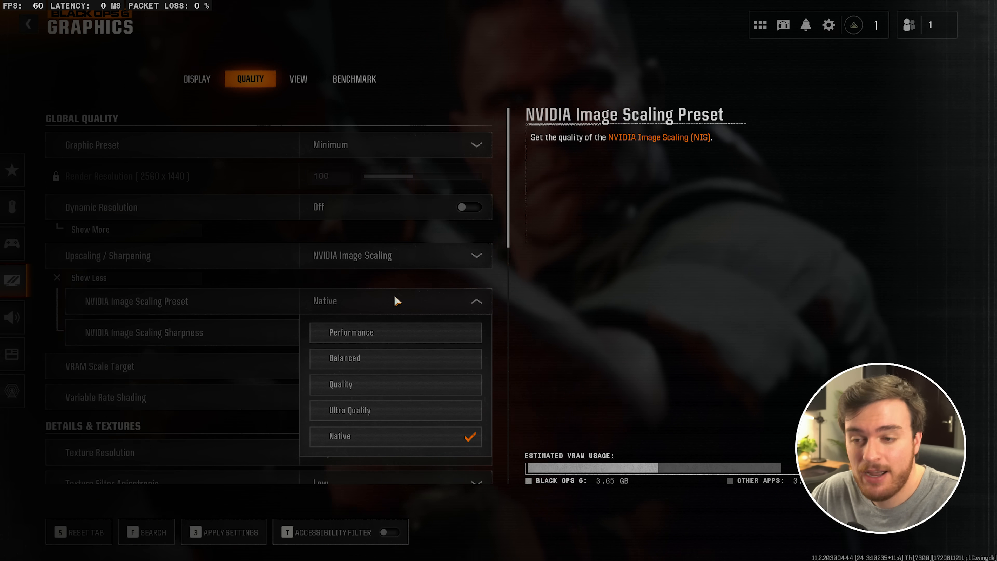
mouse_move(395, 385)
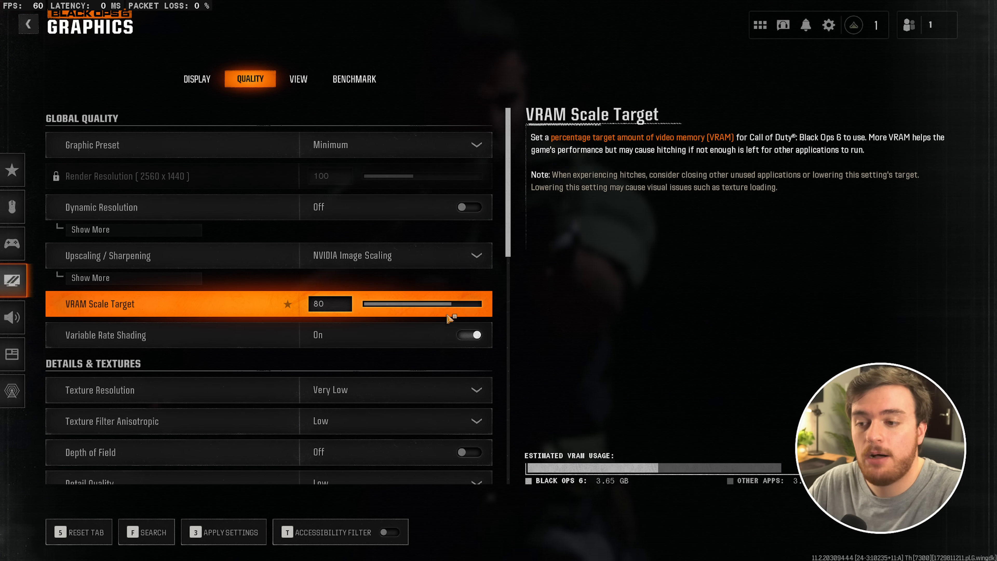
left_click_drag(419, 304, 464, 303)
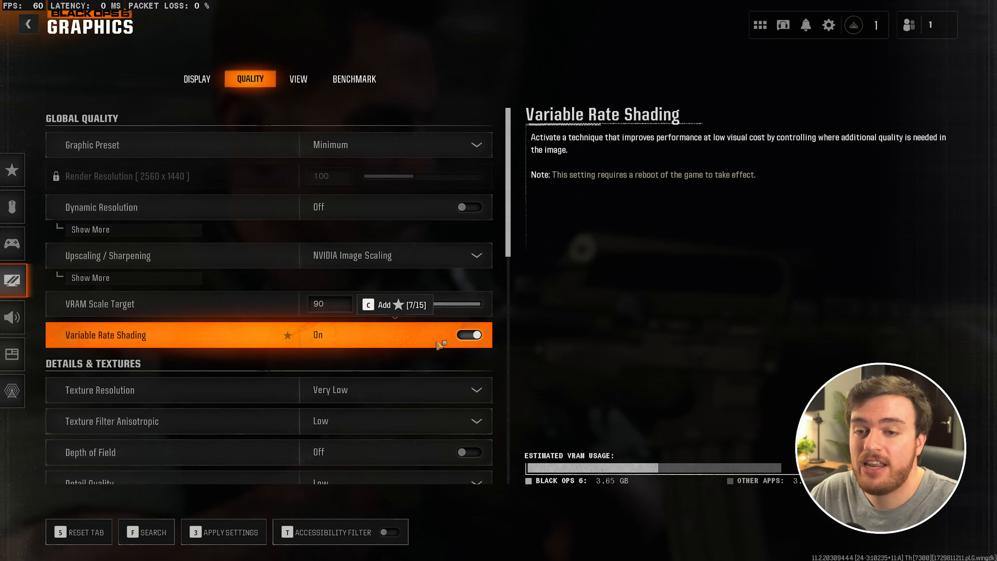
Expand on-demand texture streaming and set Texture Resolution and anisotropic filtering to High.
scroll("down", 3)
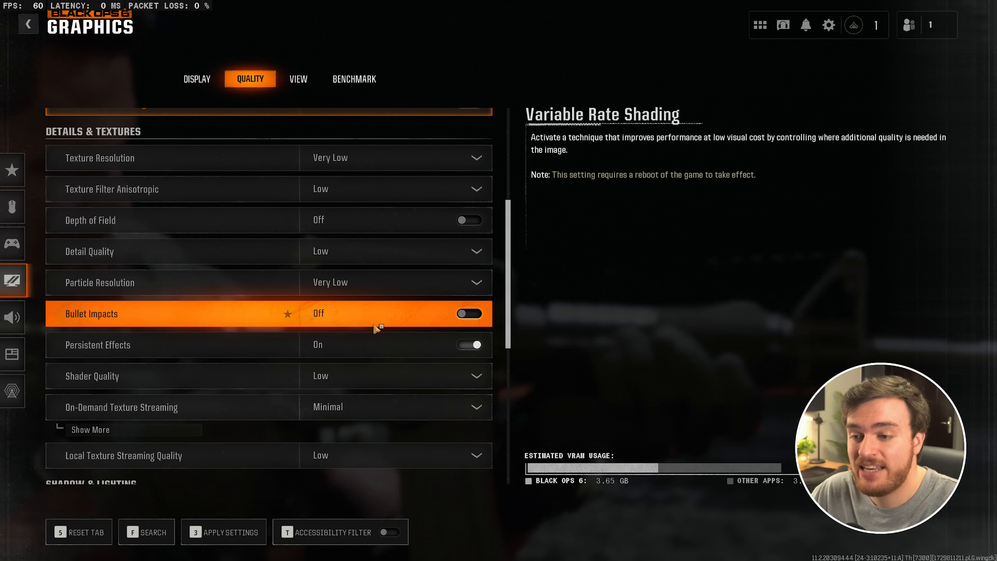
scroll("down", 3)
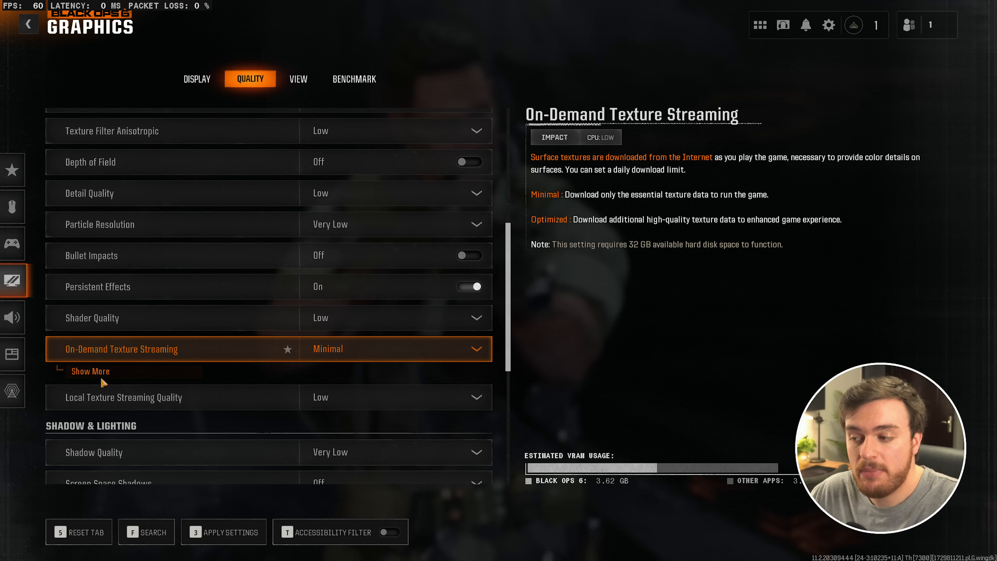
left_click(89, 371)
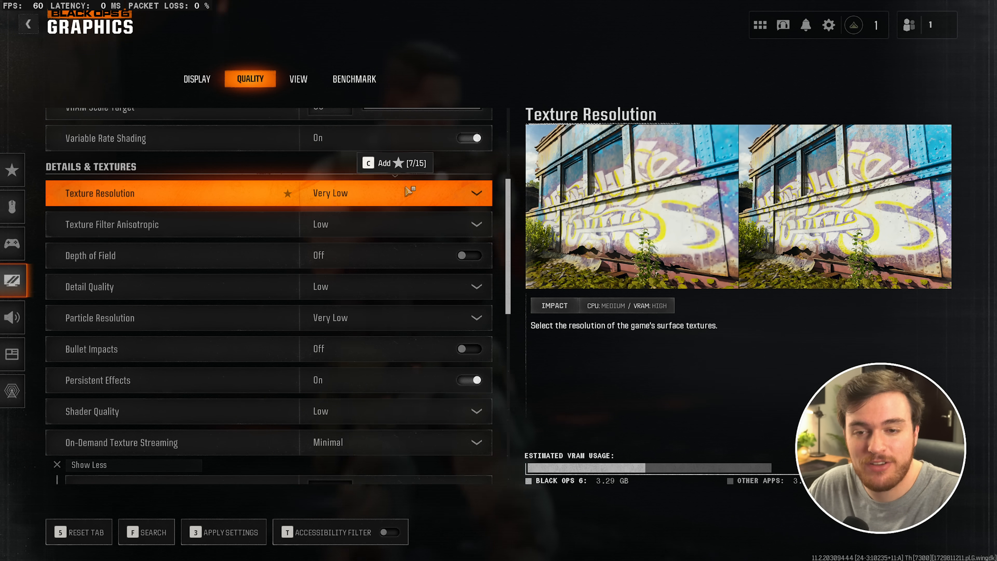
left_click(394, 193)
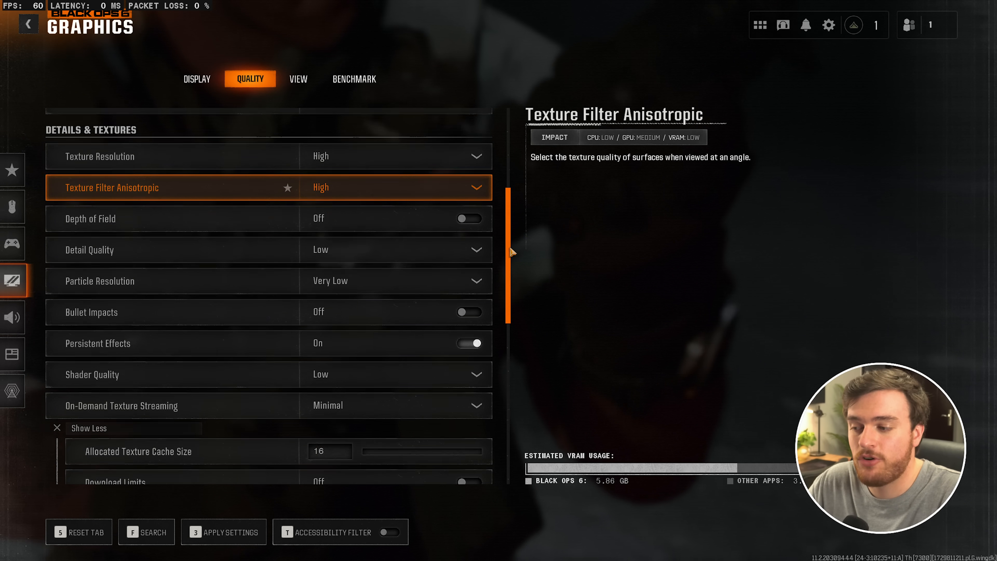
scroll("down", 3)
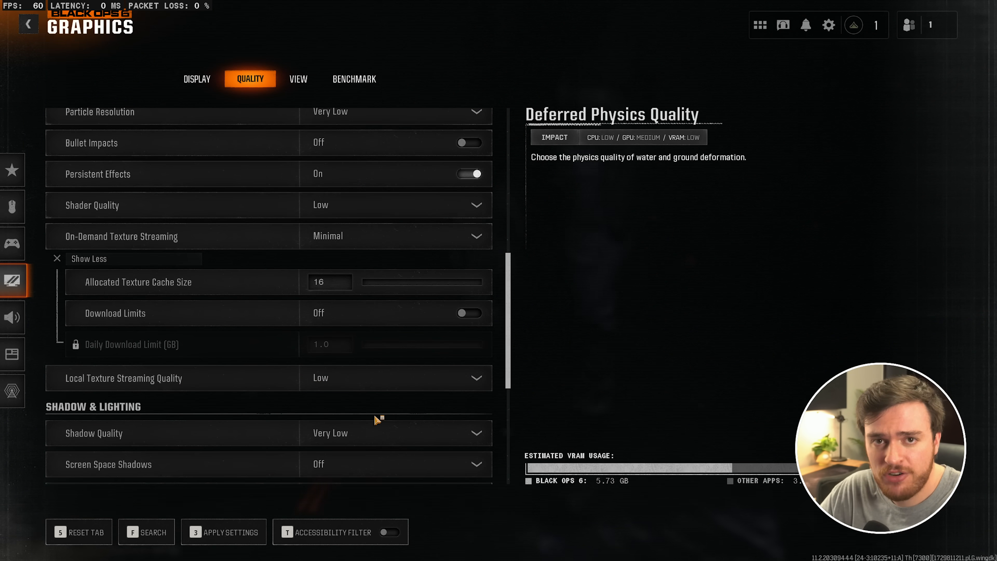
Apply and confirm the quality changes, widen Field of View to 120 and reduce camera movement to Least (50%).
left_click(229, 531)
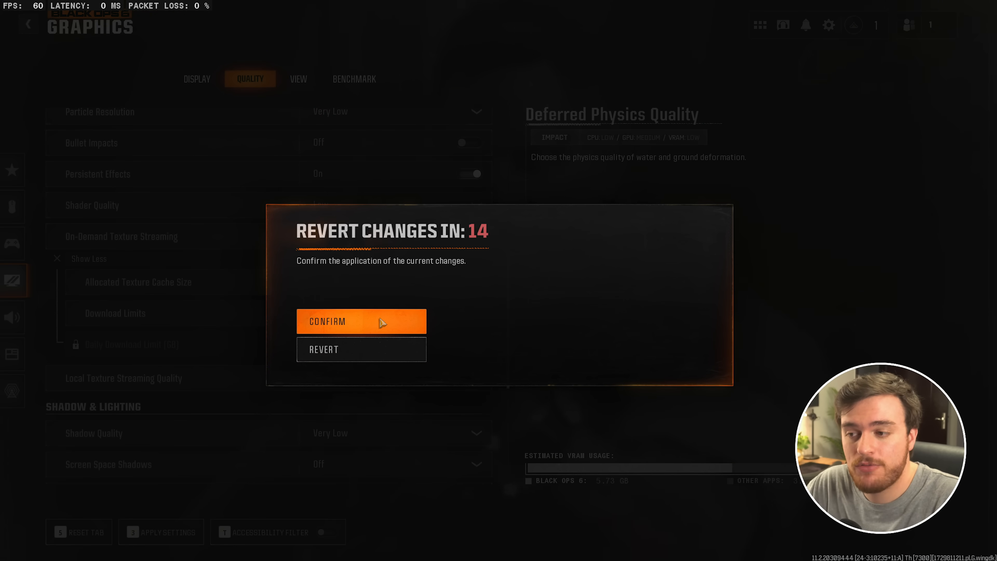
left_click(360, 321)
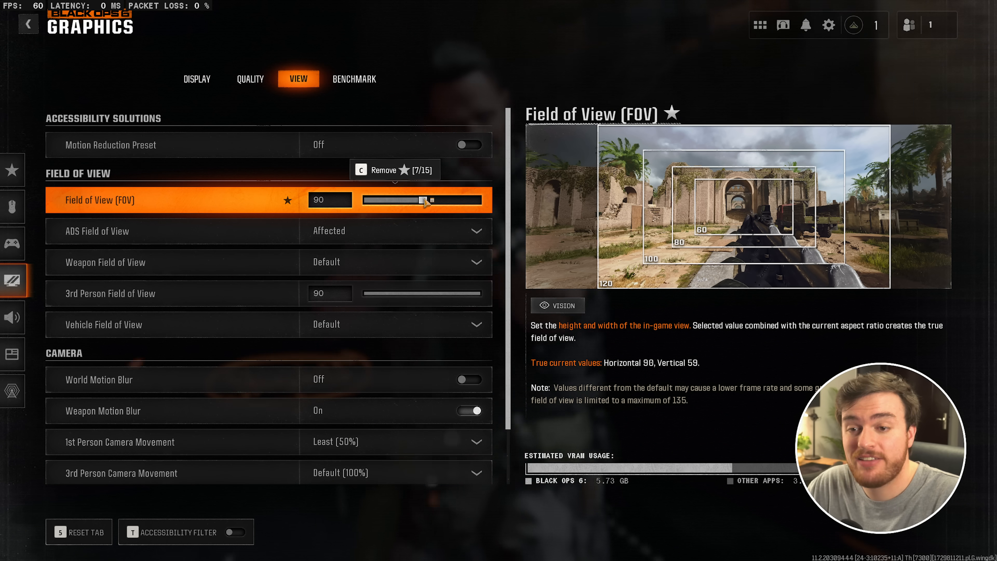
left_click_drag(426, 201, 487, 200)
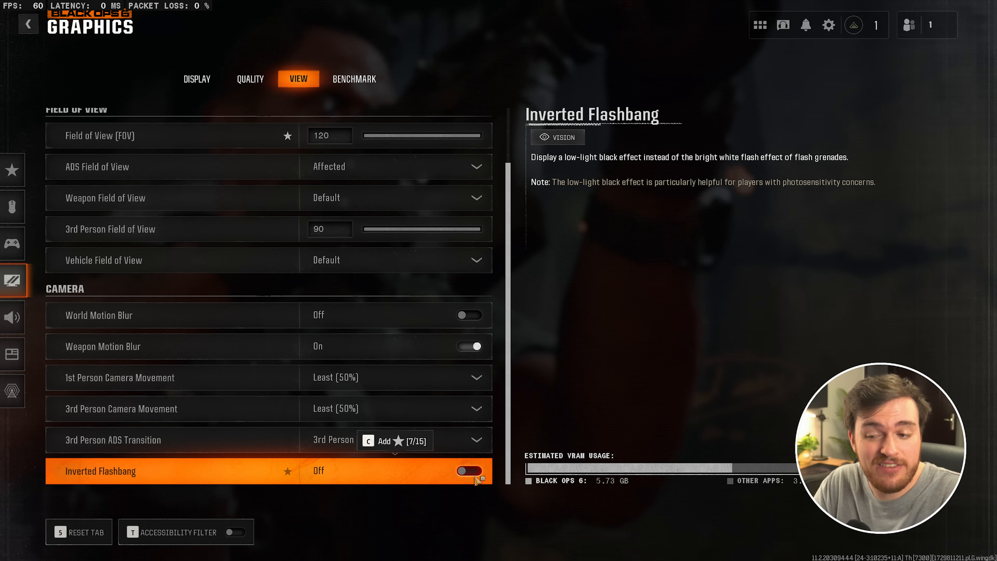
left_click(468, 471)
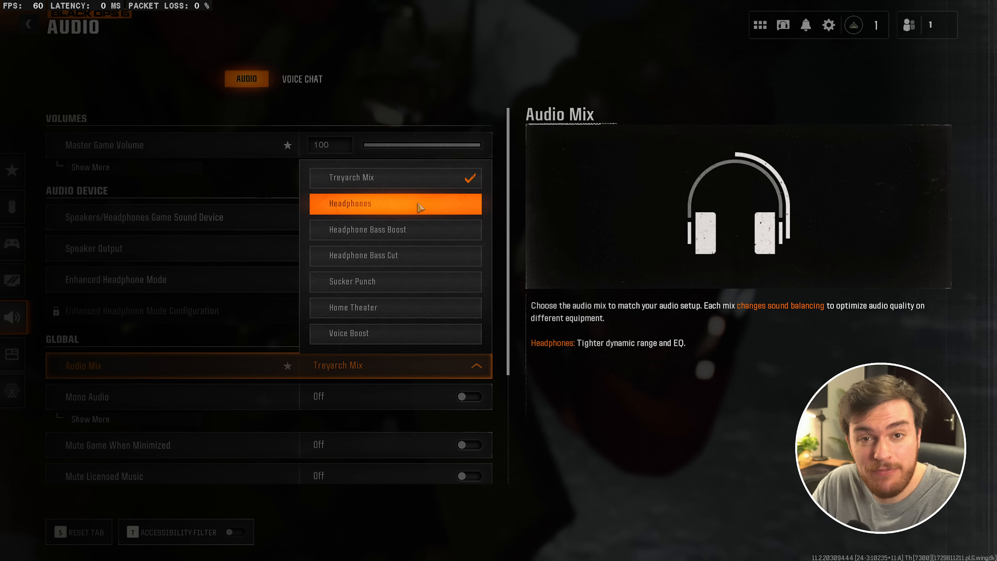
mouse_move(394, 255)
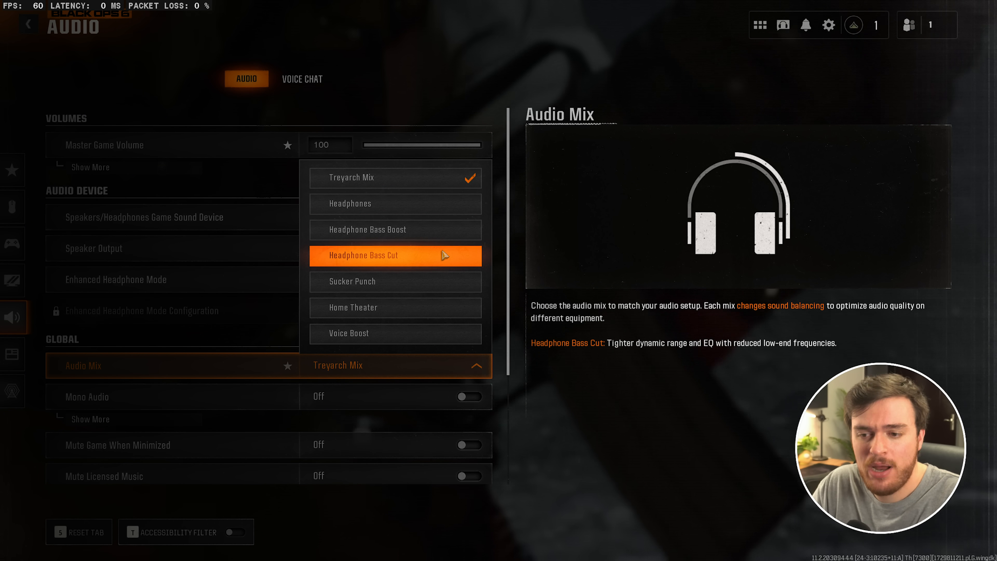
mouse_move(395, 281)
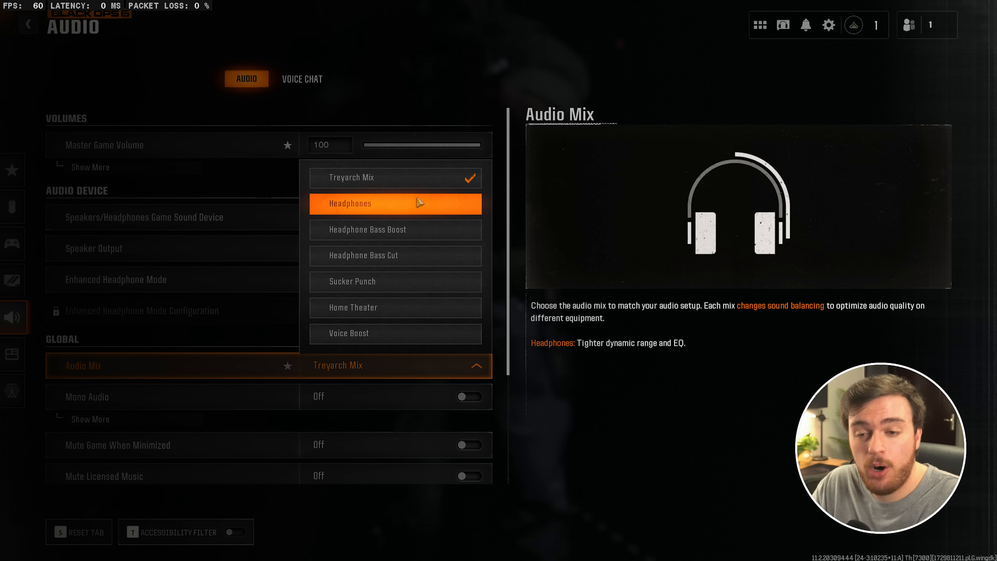
mouse_move(395, 229)
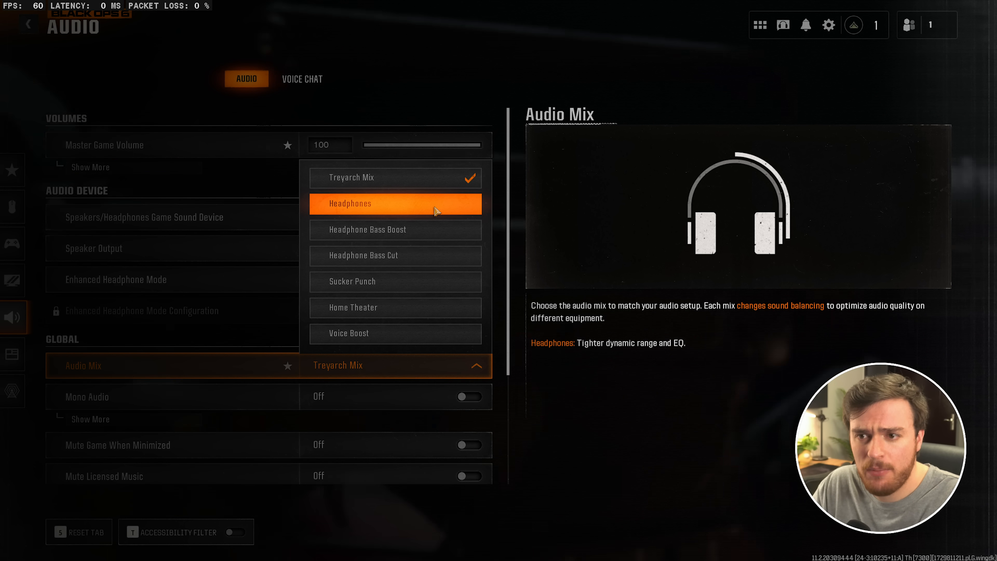
mouse_move(394, 281)
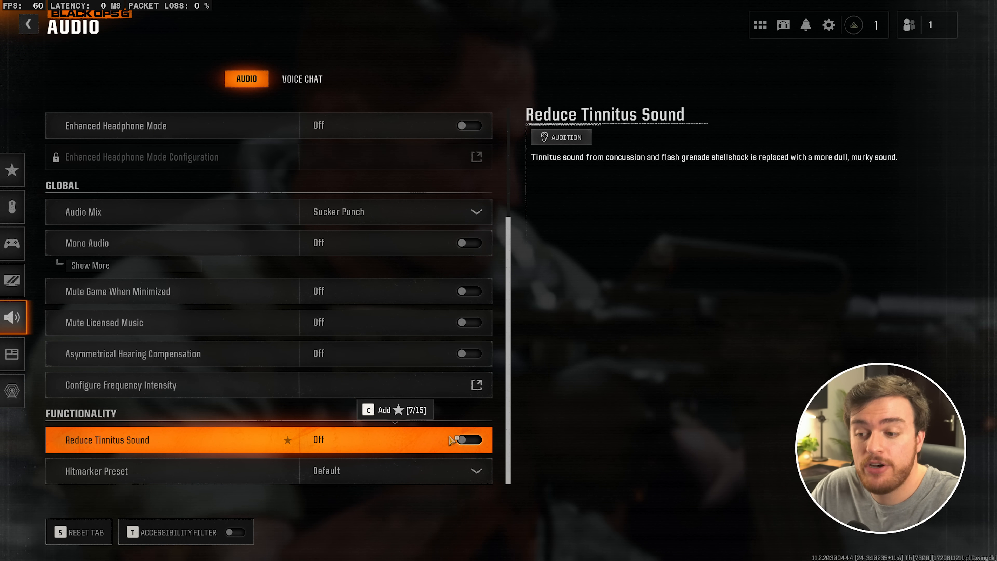
Return to the Graphics Display tab showing gamma 2.2 (sRGB), then leave the settings.
left_click(468, 439)
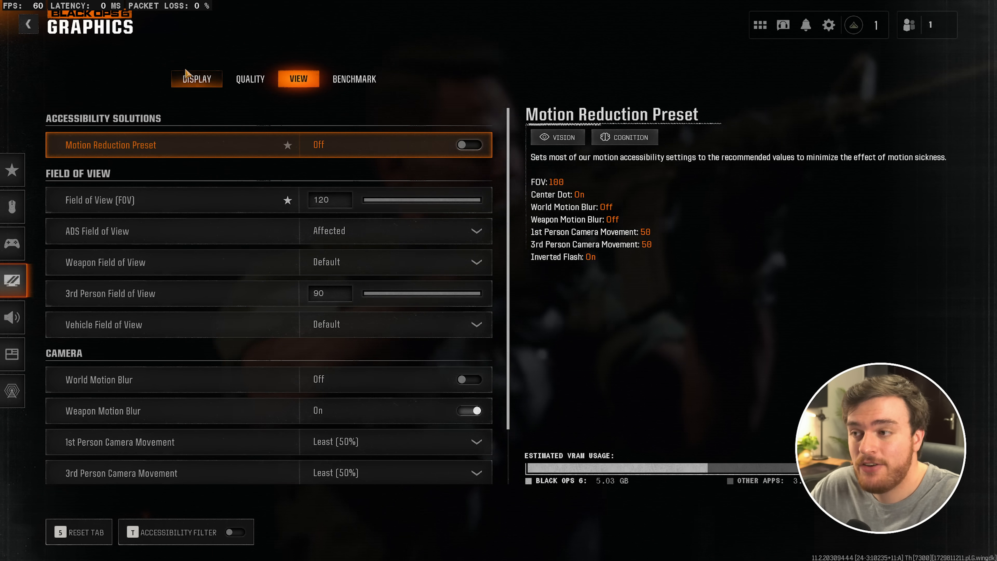
left_click(196, 79)
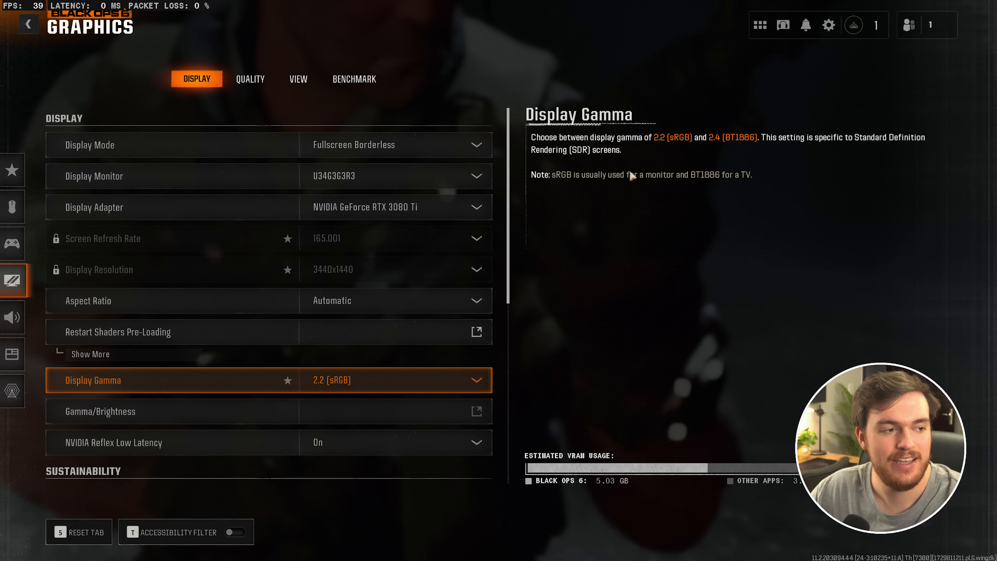
left_click(28, 24)
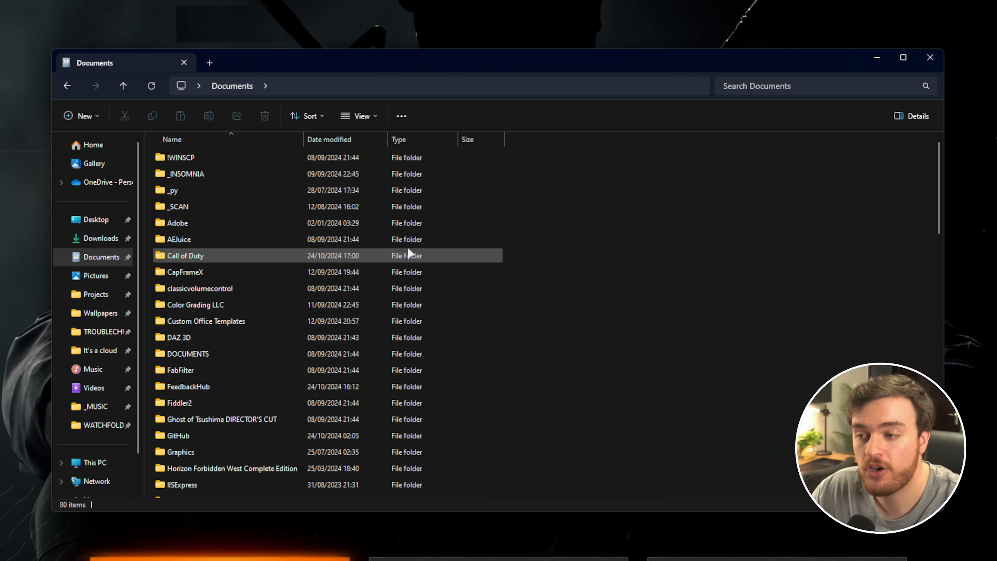
Open Documents\Call of Duty\players\s.1.0.cod24.txt in Notepad.
double_click(185, 255)
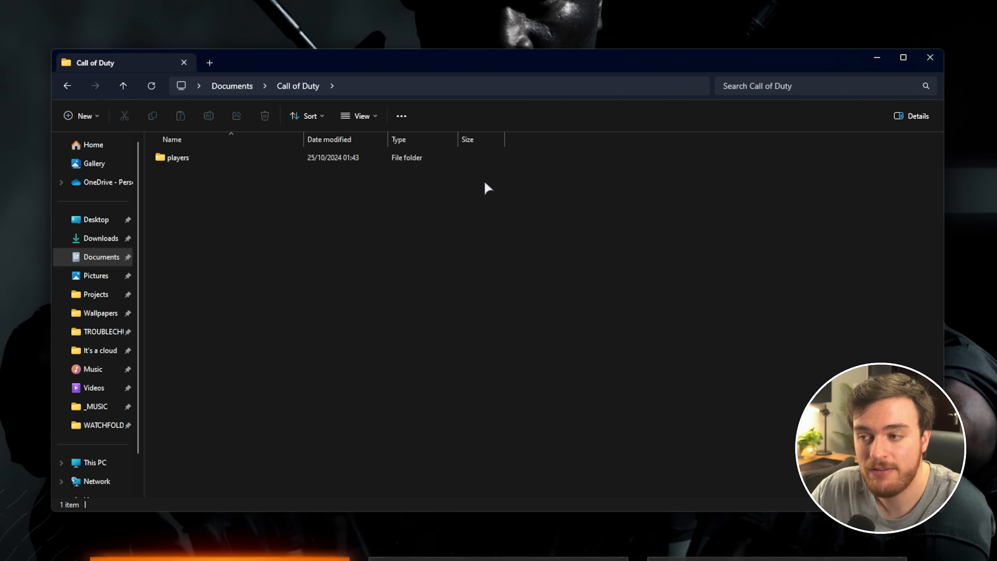
double_click(178, 157)
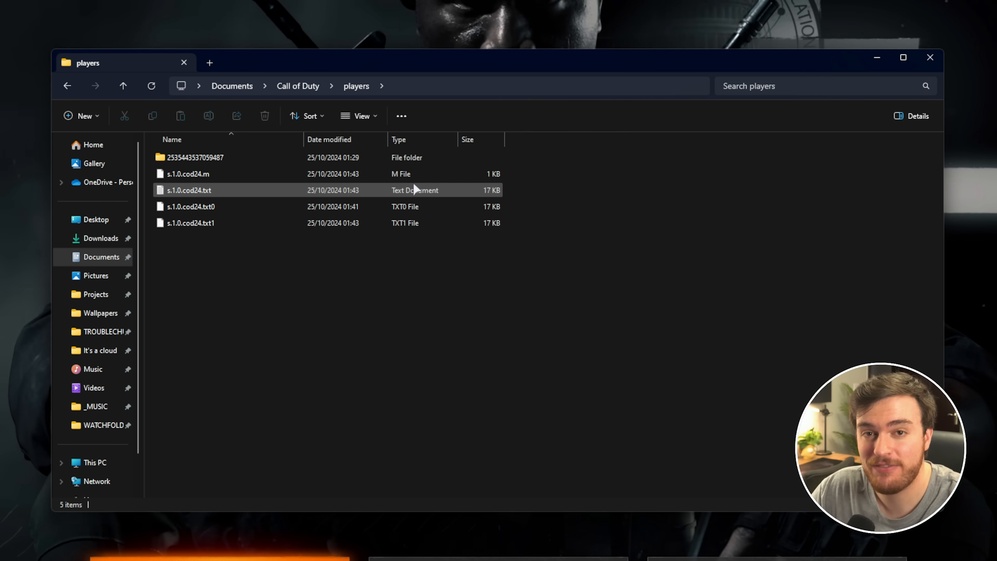
mouse_move(188, 190)
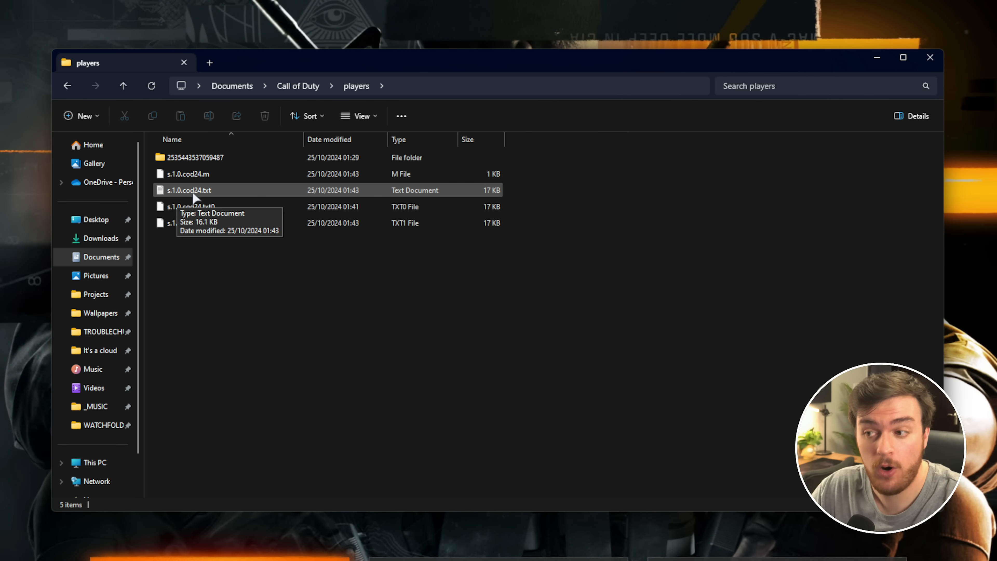
double_click(188, 189)
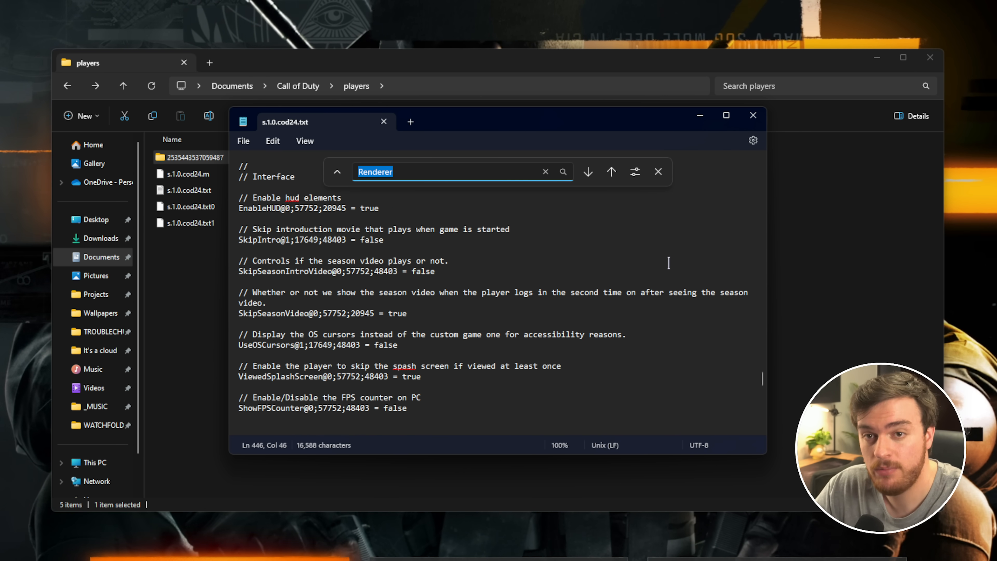
Find the RendererWorkerCount line and select its current value 16.
left_click(587, 172)
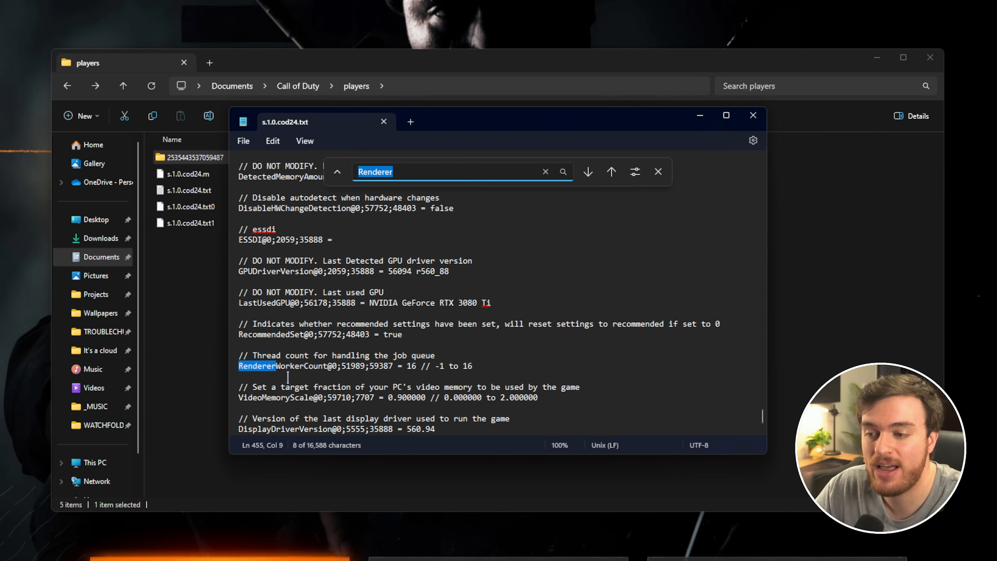
double_click(410, 366)
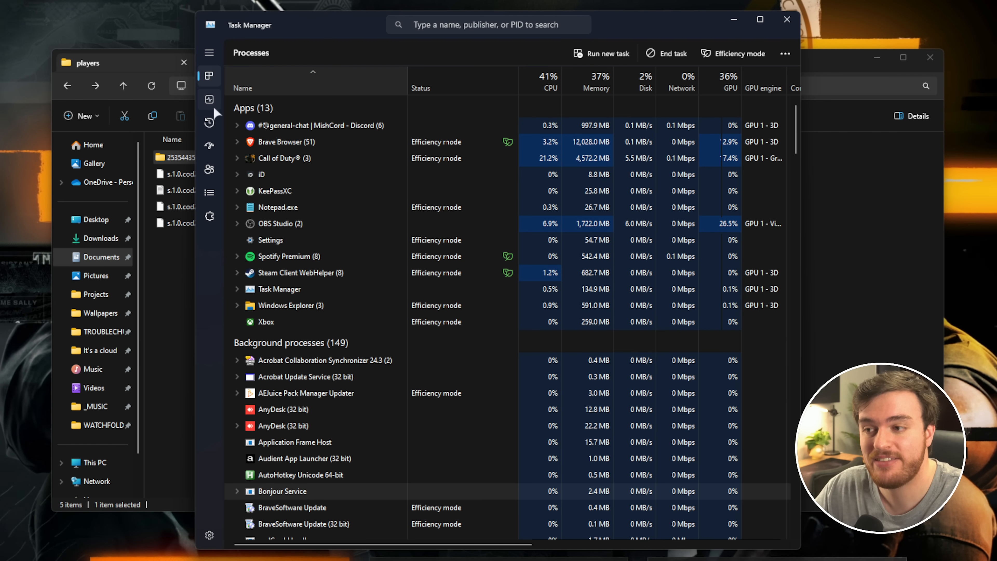
Check CPU cores on Task Manager's Performance tab, then start replacing the worker count with 7.
left_click(209, 100)
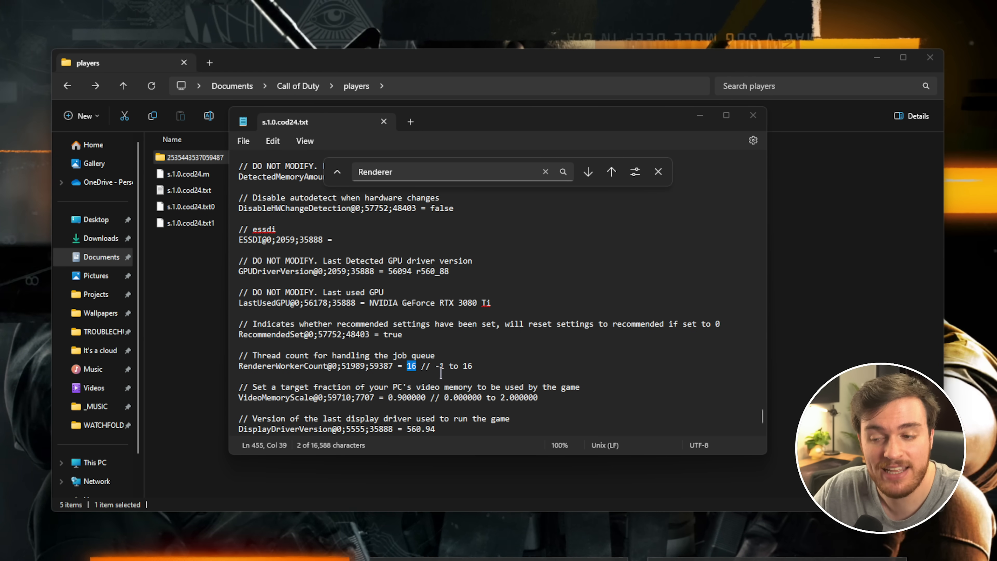
type("7")
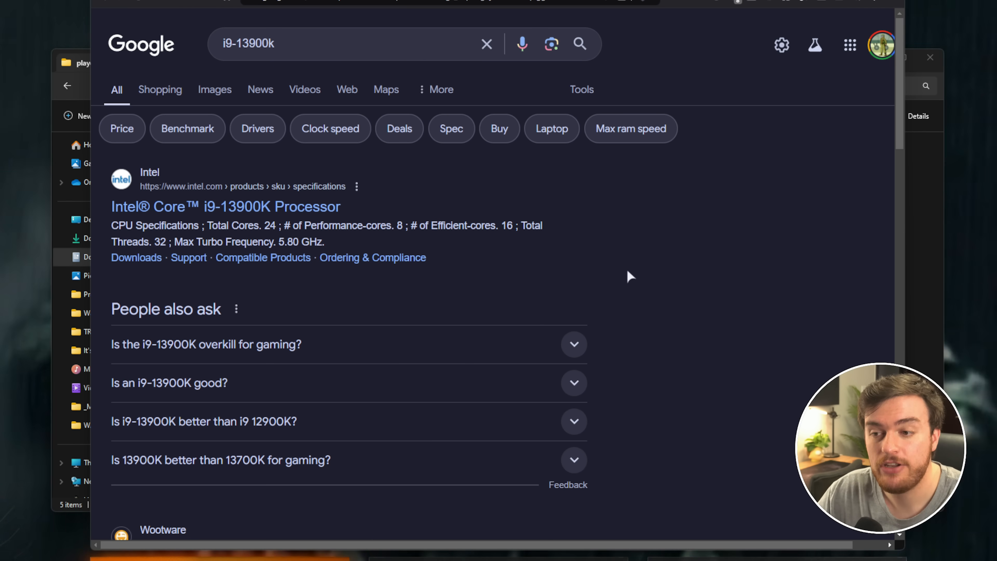
Highlight Intel's spec showing the i9-13900K has 8 performance cores.
double_click(348, 224)
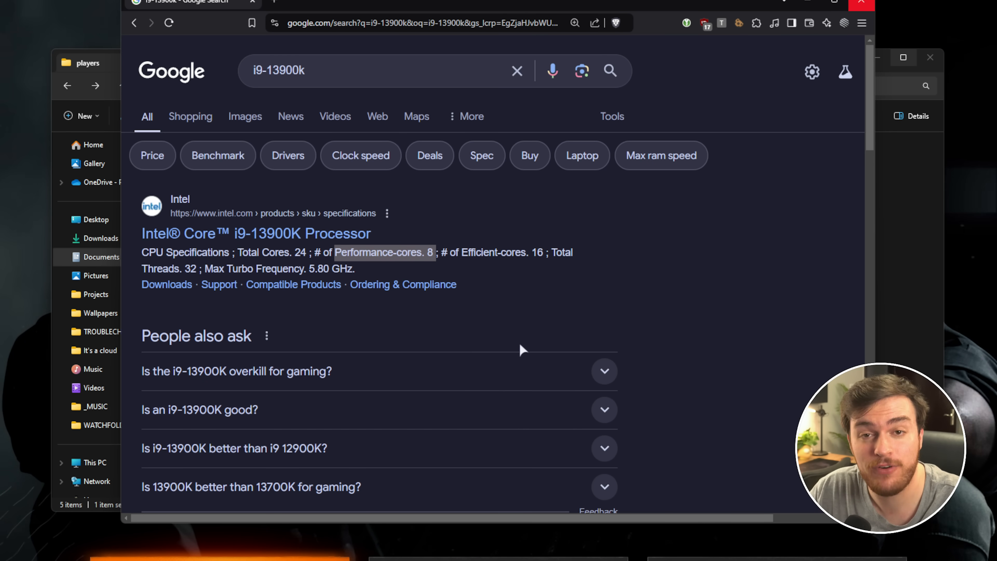
double_click(502, 252)
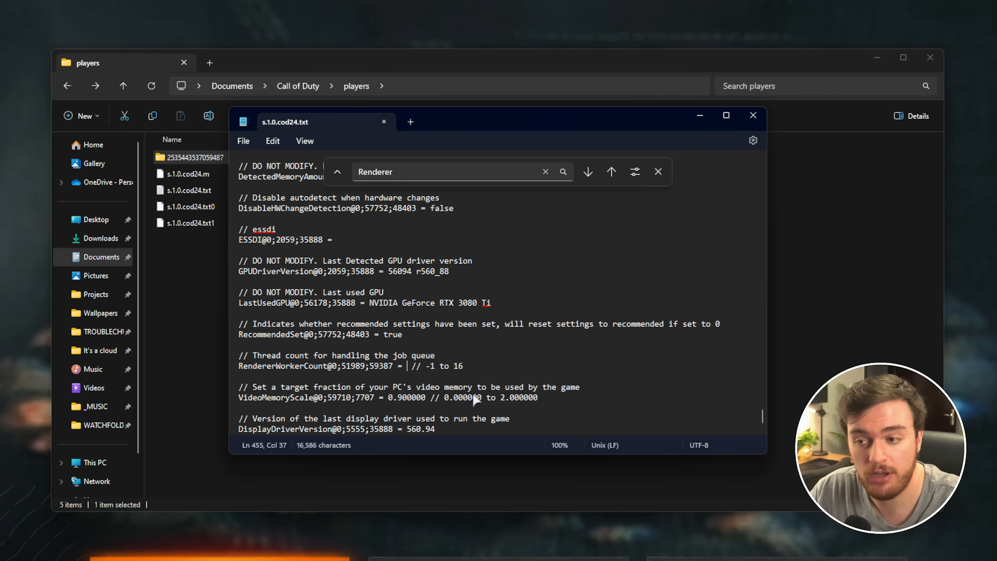
Correct the RendererWorkerCount value from a mistaken 7 to 8.
type("7")
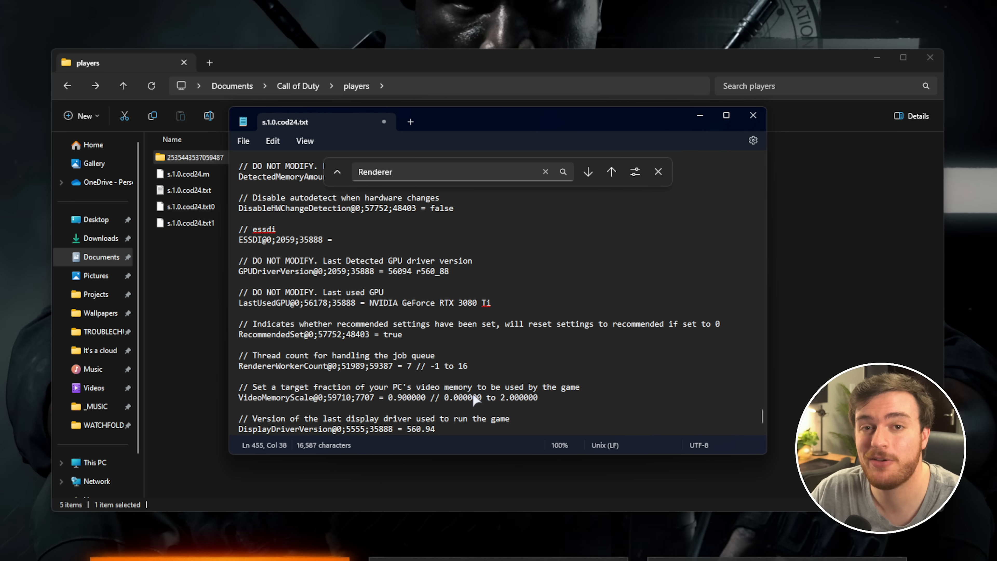
key("Backspace")
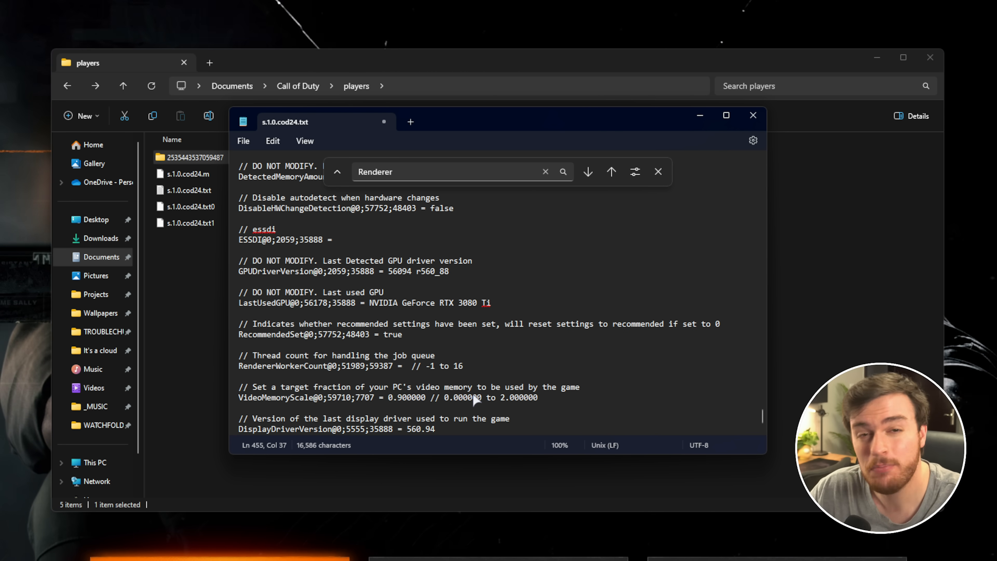
type("8")
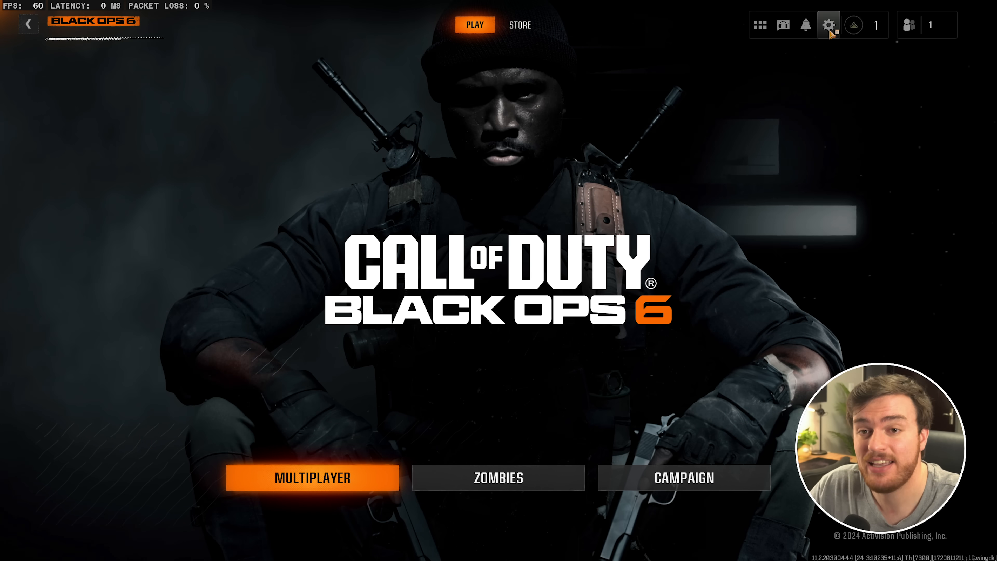
Switch Skip Introduction Movie to On in the Interface settings.
left_click(828, 24)
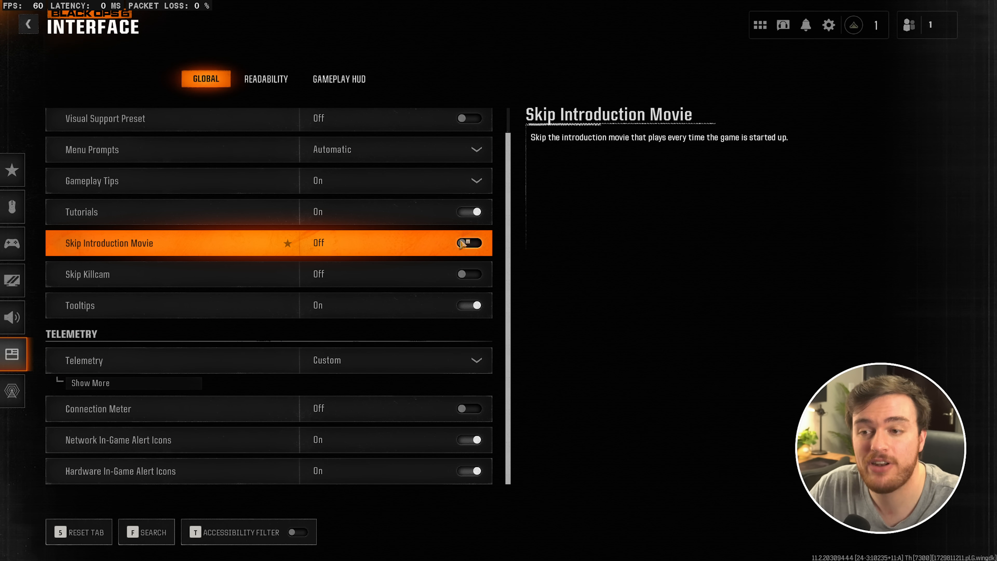
left_click(469, 243)
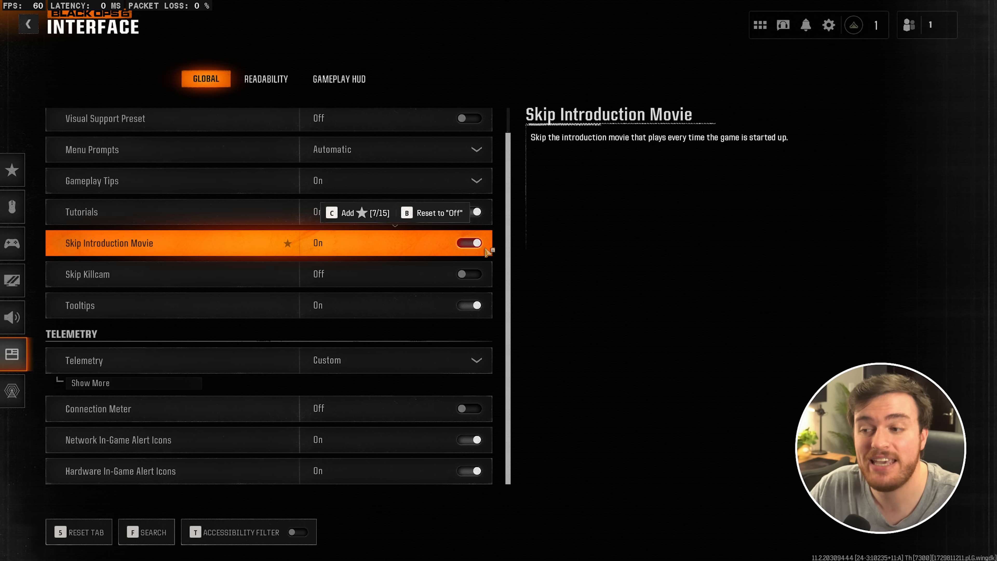
left_click(469, 243)
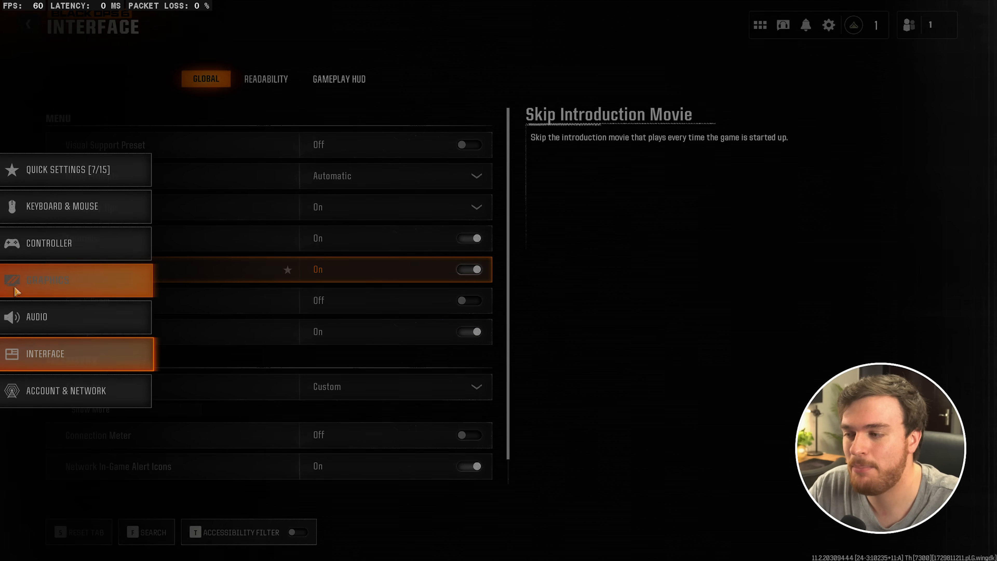
Check the Sustainability section's Reduce Menu Render Resolution is set to Optimal.
left_click(43, 280)
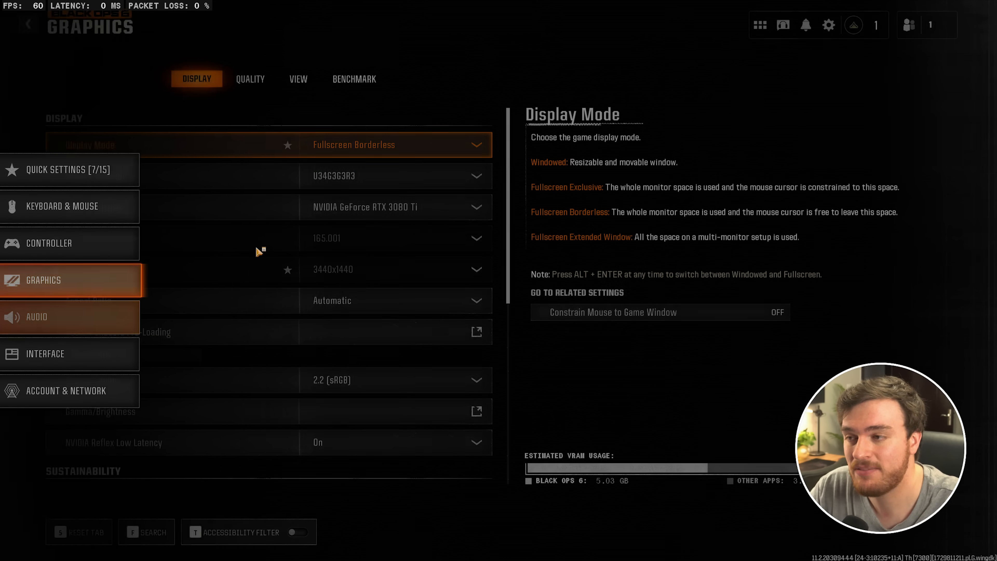
scroll("down", 3)
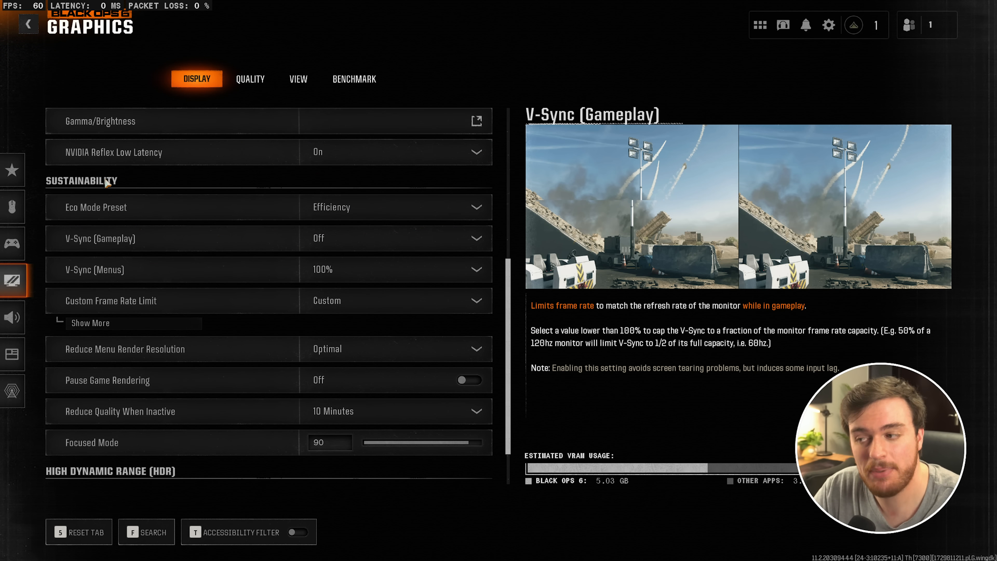
left_click(394, 348)
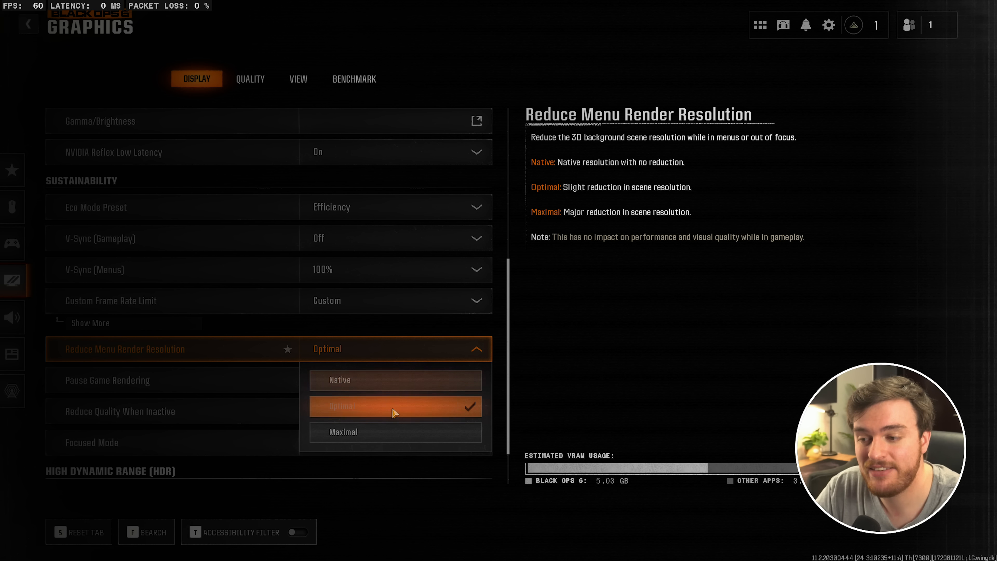
mouse_move(392, 433)
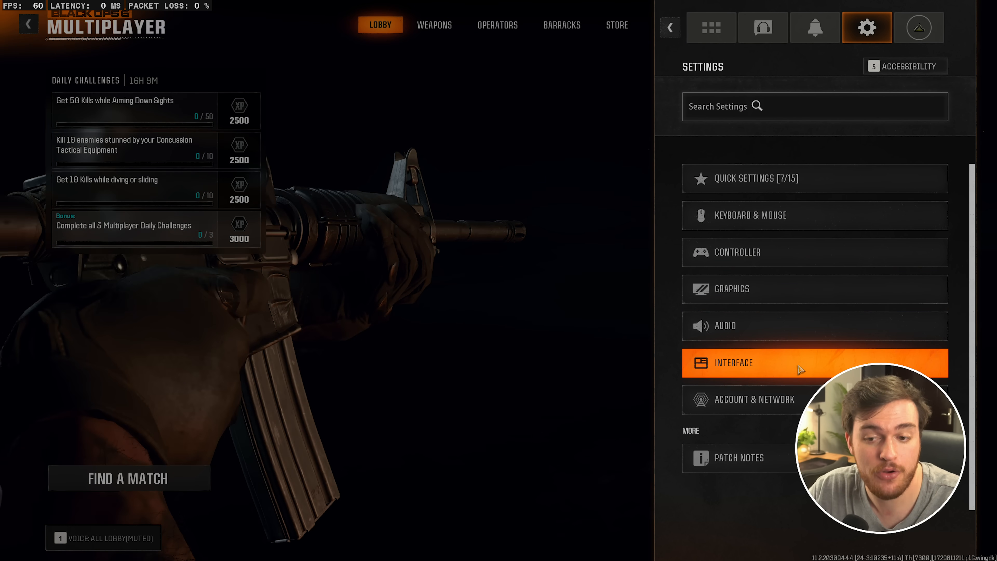
Expand the Interface telemetry list showing FPS counter, latency and packet loss on.
left_click(732, 362)
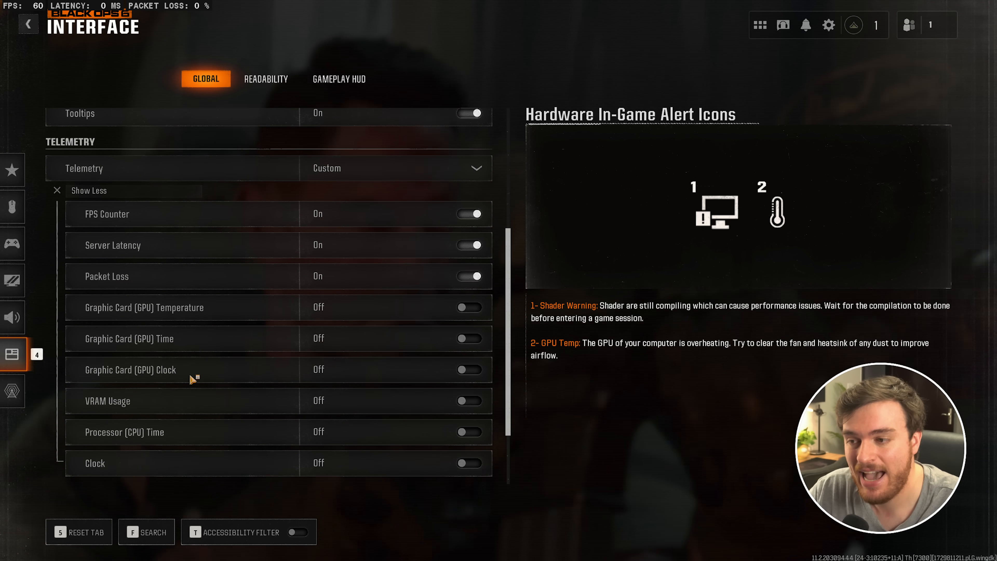